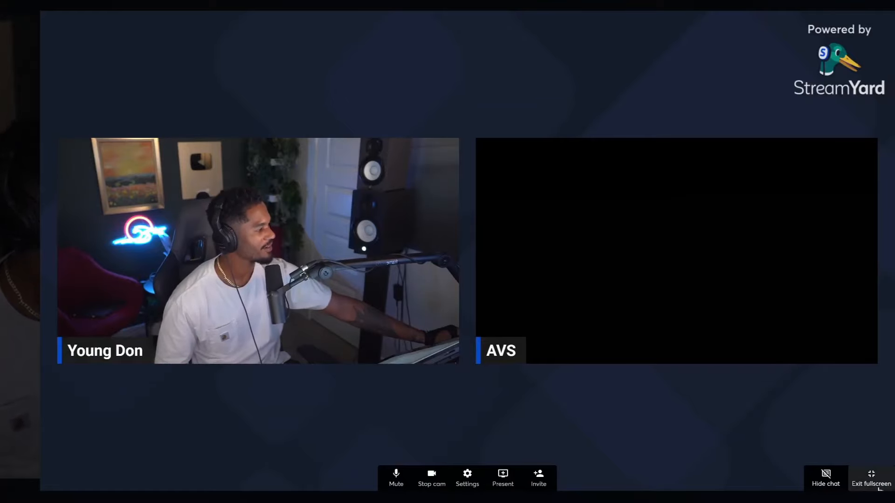
Switch the StreamYard layout to the screen share of the TVPaint animation canvas.
{"action": "left_click", "coordinate": [870, 484]}
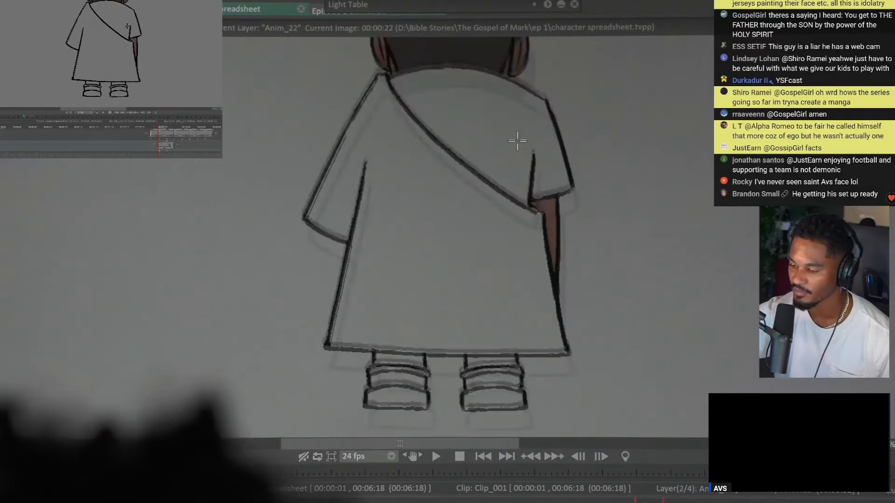
Bucket-fill the back-view character's robe with pink.
{"action": "scroll", "scroll_direction": "up", "scroll_amount": 3}
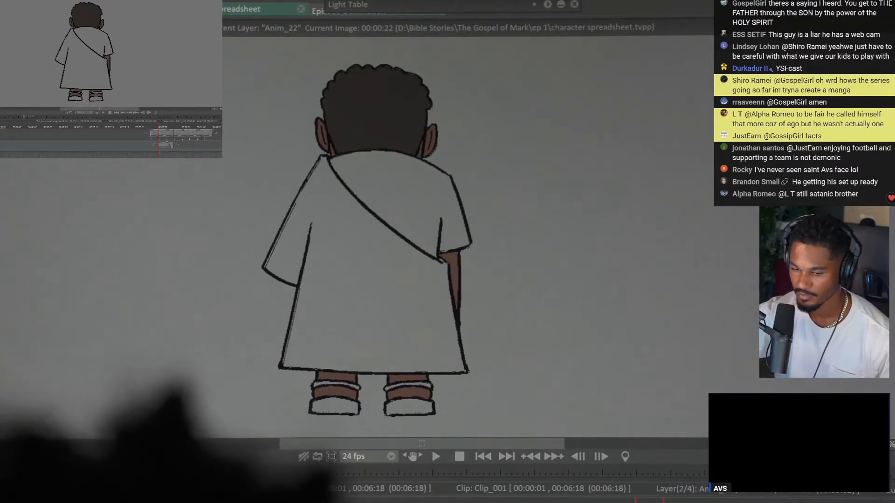
{"action": "left_click", "coordinate": [382, 265]}
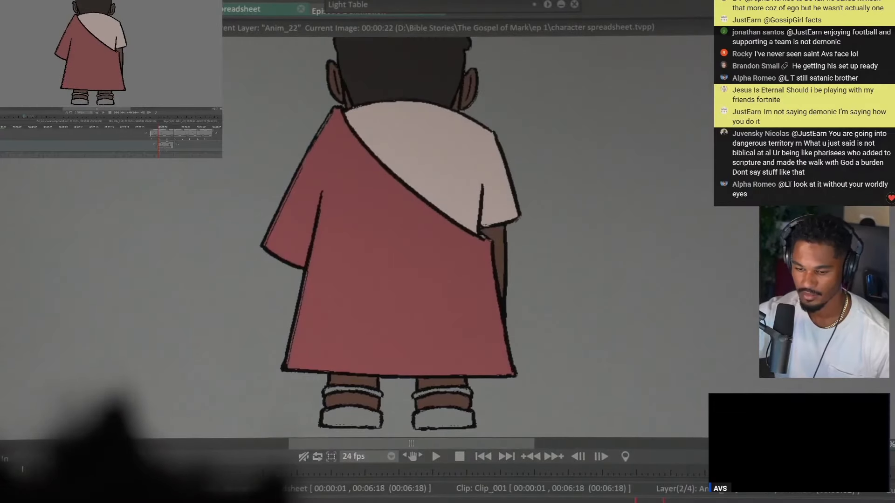
Zoom into the feet and refill the sandal colour areas.
{"action": "scroll", "scroll_direction": "up", "scroll_amount": 3}
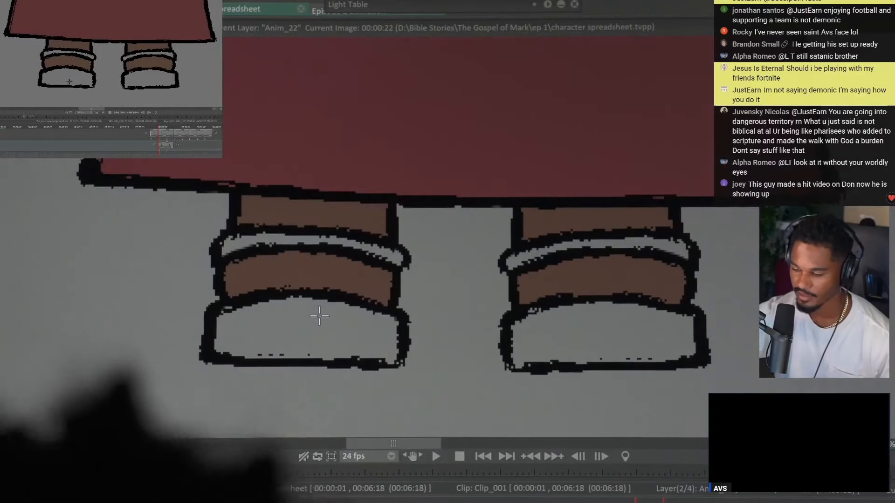
{"action": "left_click", "coordinate": [319, 316]}
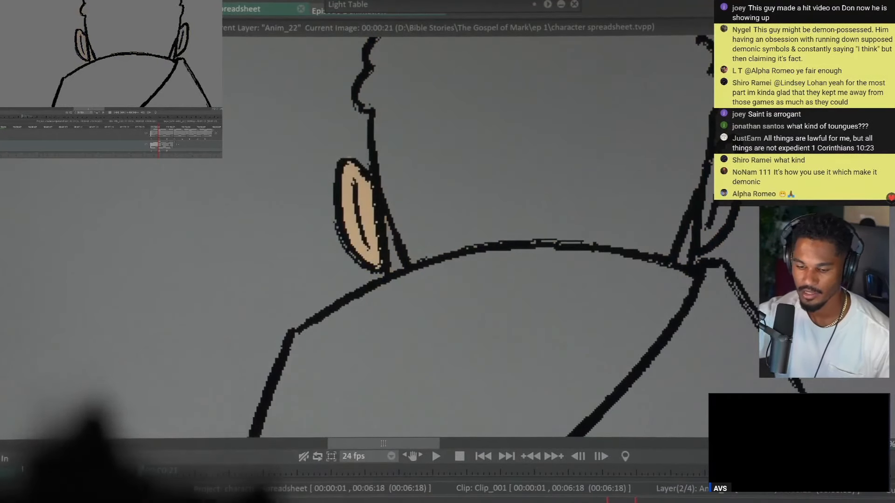
Fill the balding old man's skin areas with brown.
{"action": "left_click", "coordinate": [359, 212]}
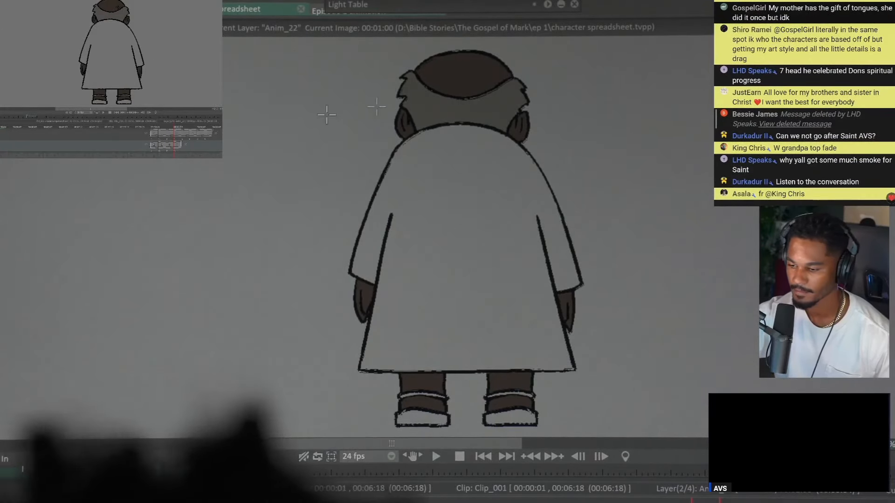
Tidy the ear fills, then fill the old man's robe with purple.
{"action": "scroll", "scroll_direction": "up", "scroll_amount": 3}
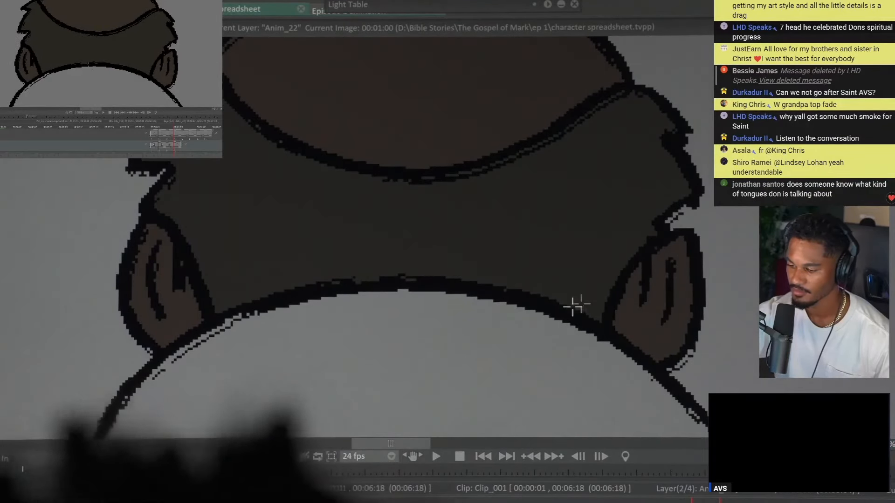
{"action": "mouse_move", "coordinate": [329, 220]}
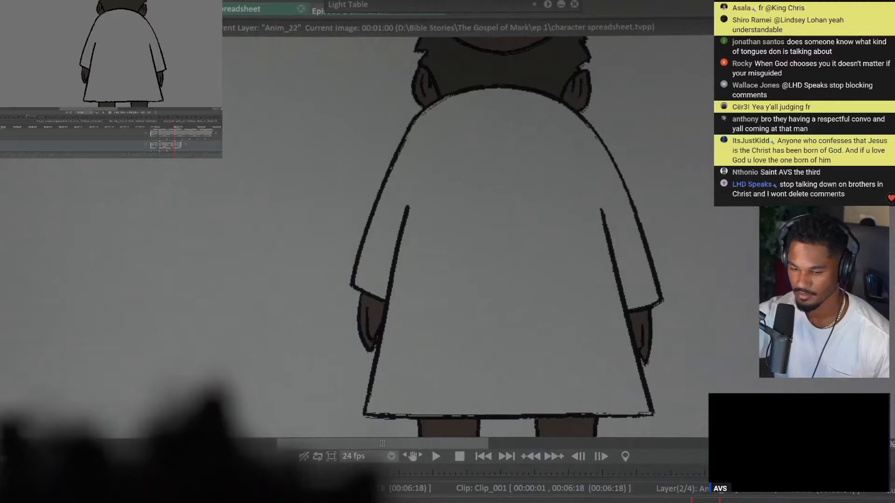
{"action": "left_click", "coordinate": [481, 266]}
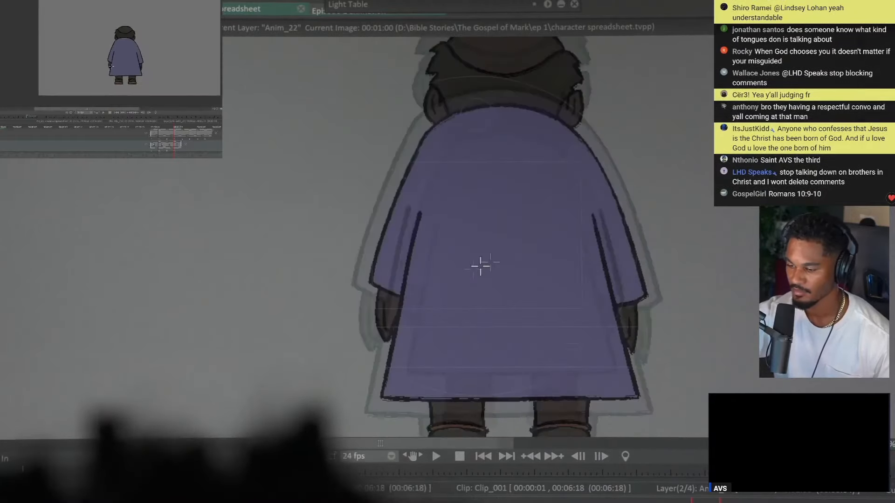